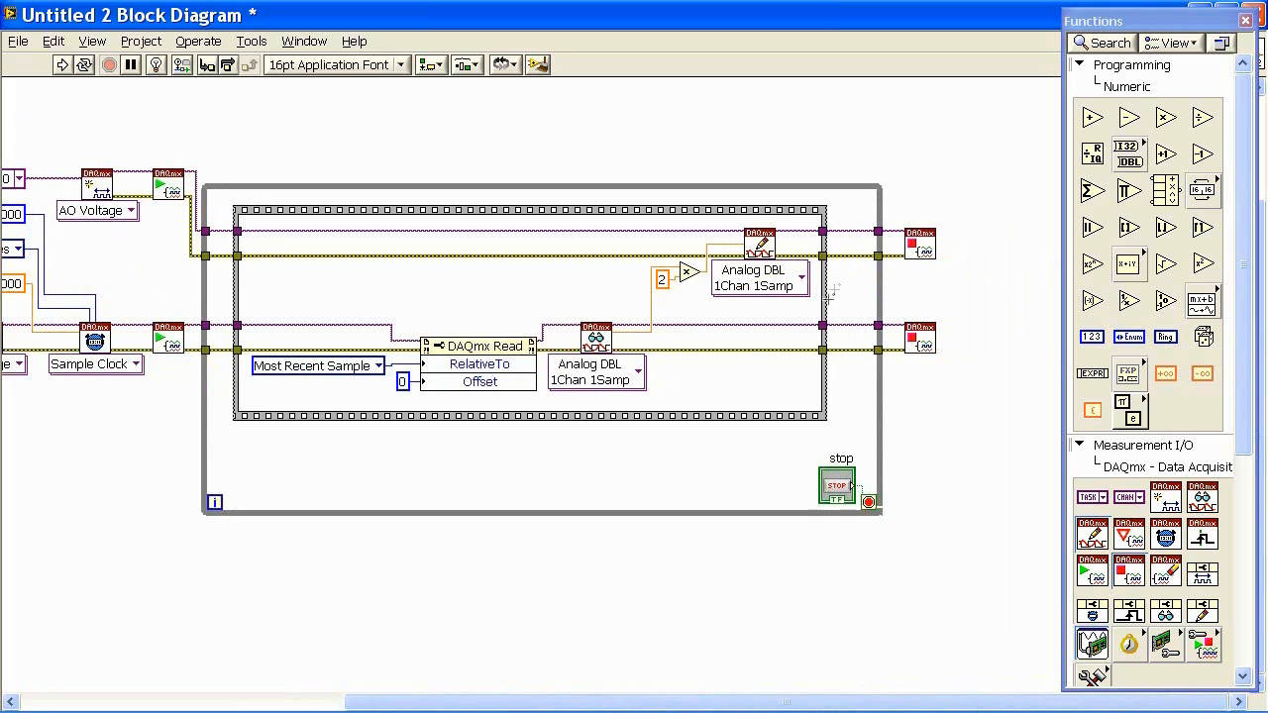
Add a second frame after the existing flat sequence frame inside the loop.
{"action": "right_click", "coordinate": [828, 313]}
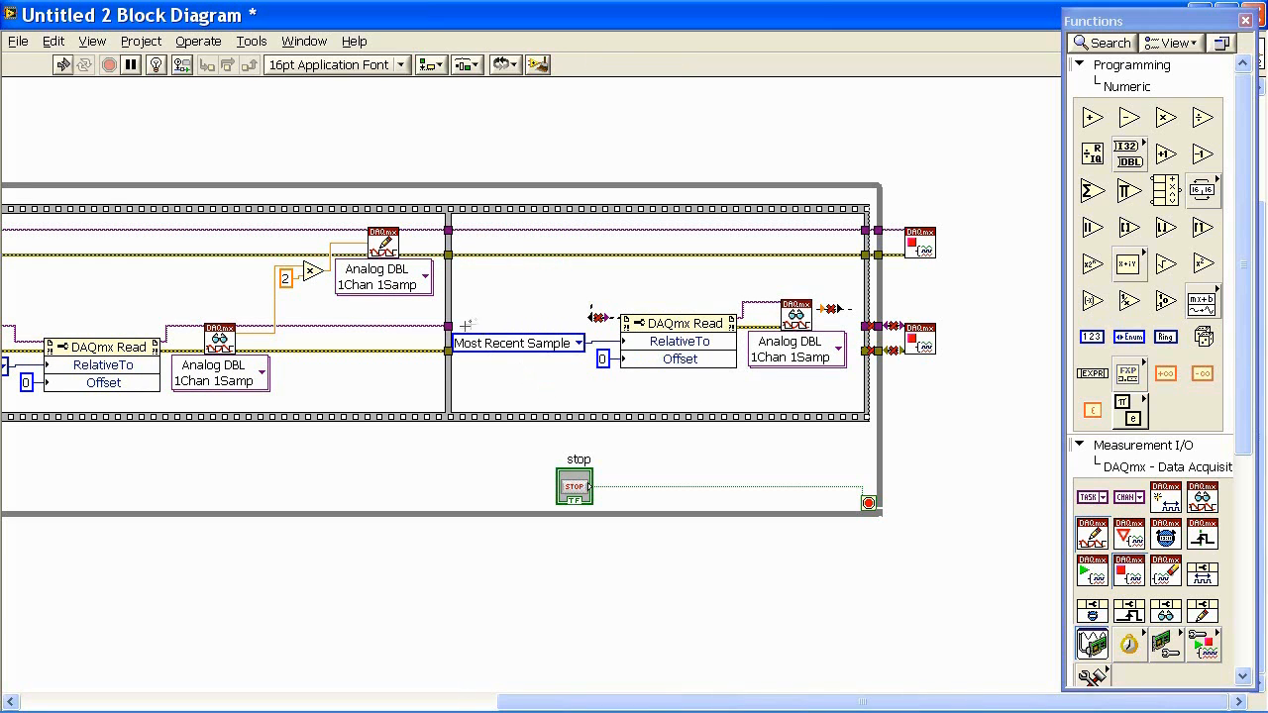
{"action": "mouse_move", "coordinate": [626, 323]}
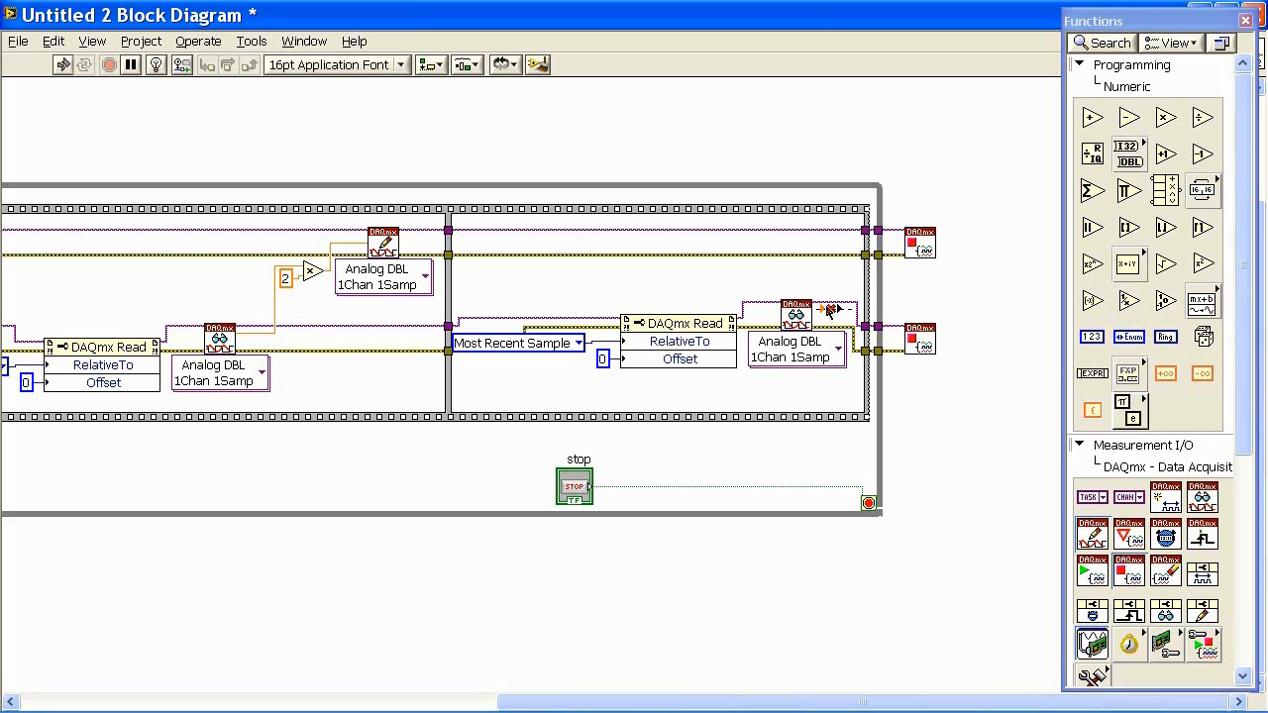
{"action": "mouse_move", "coordinate": [832, 315]}
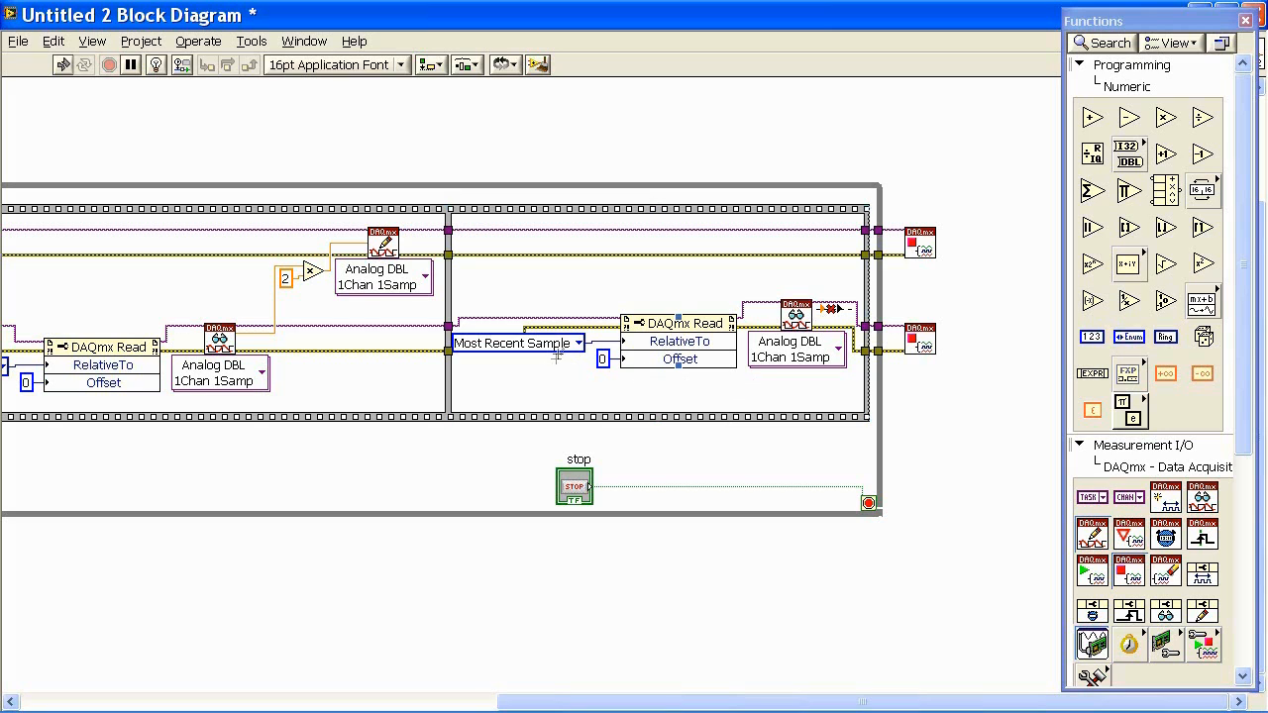
{"action": "mouse_move", "coordinate": [525, 358]}
{"action": "type", "text": "-1000"}
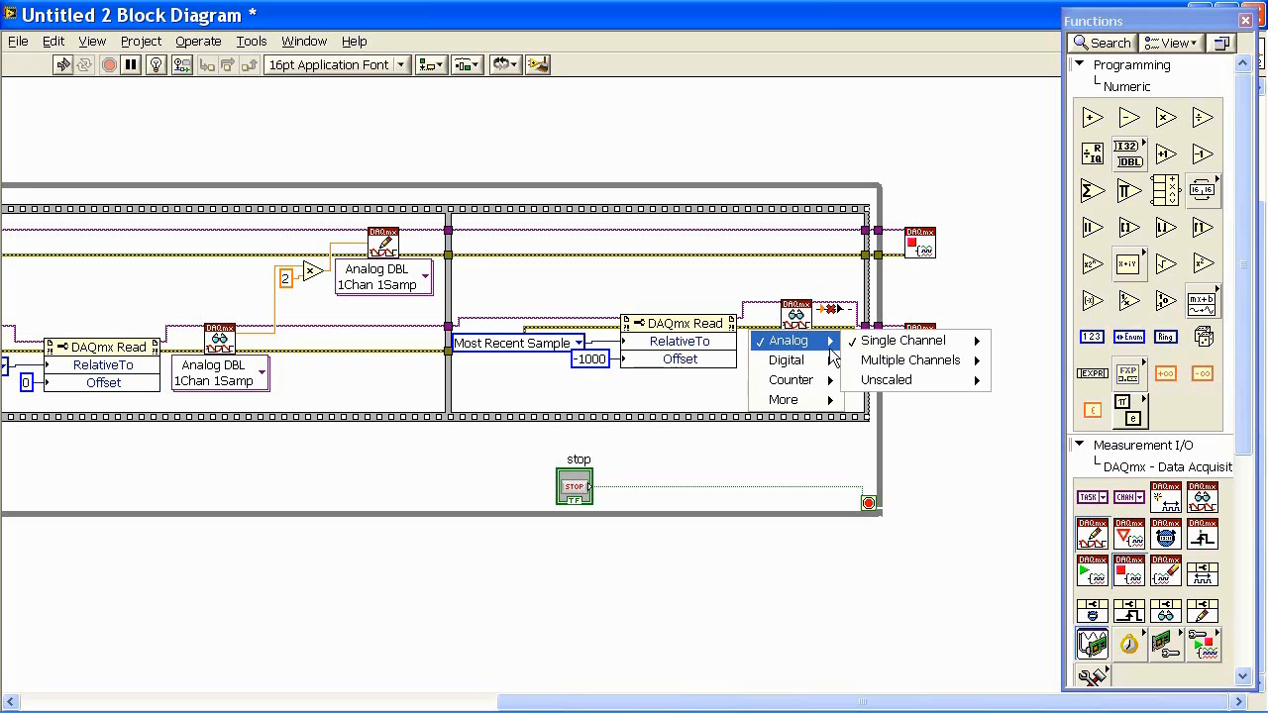
{"action": "mouse_move", "coordinate": [901, 341]}
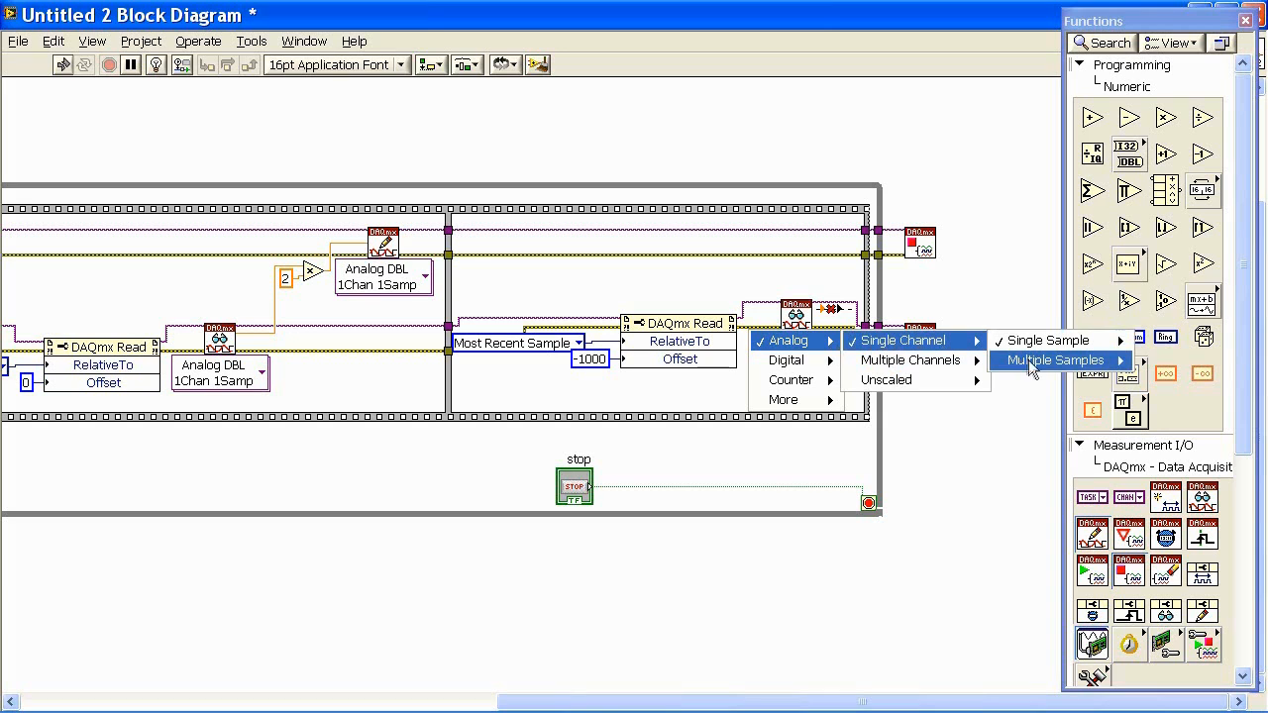
{"action": "mouse_move", "coordinate": [1054, 360]}
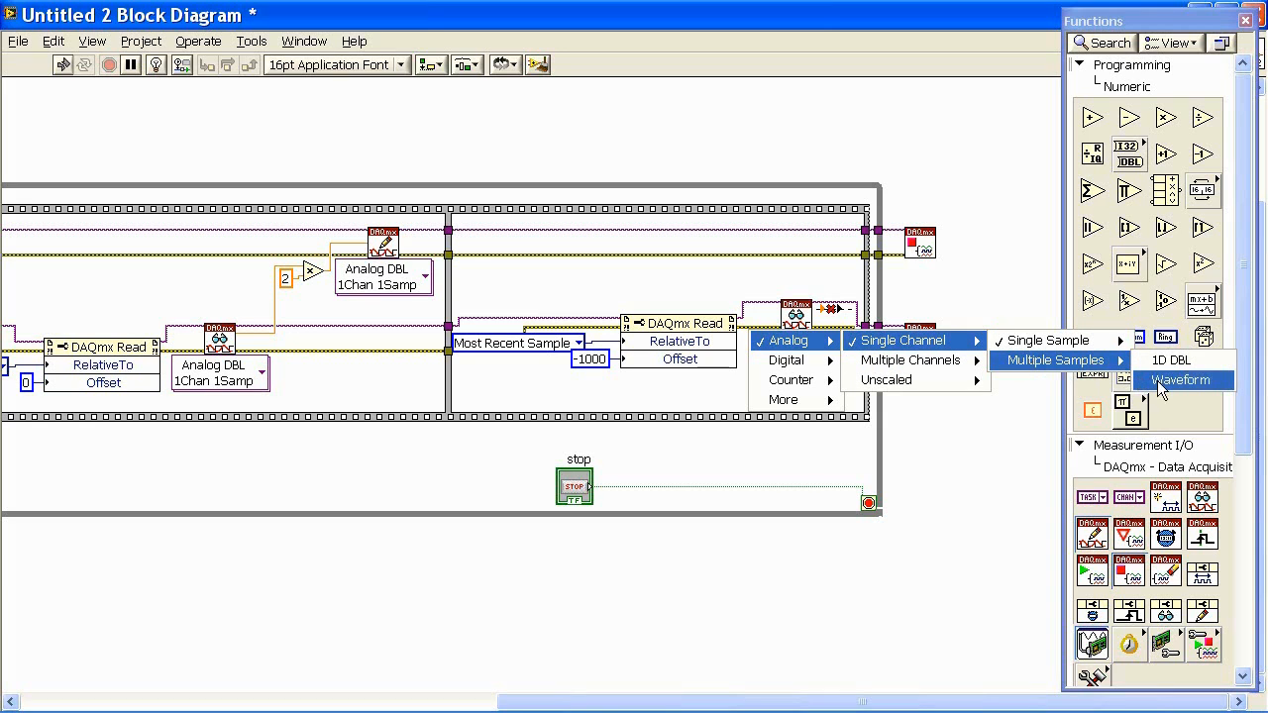
Set the DAQmx Read selector to Analog > Single Channel > Multiple Samples > Waveform.
{"action": "left_click", "coordinate": [1181, 380]}
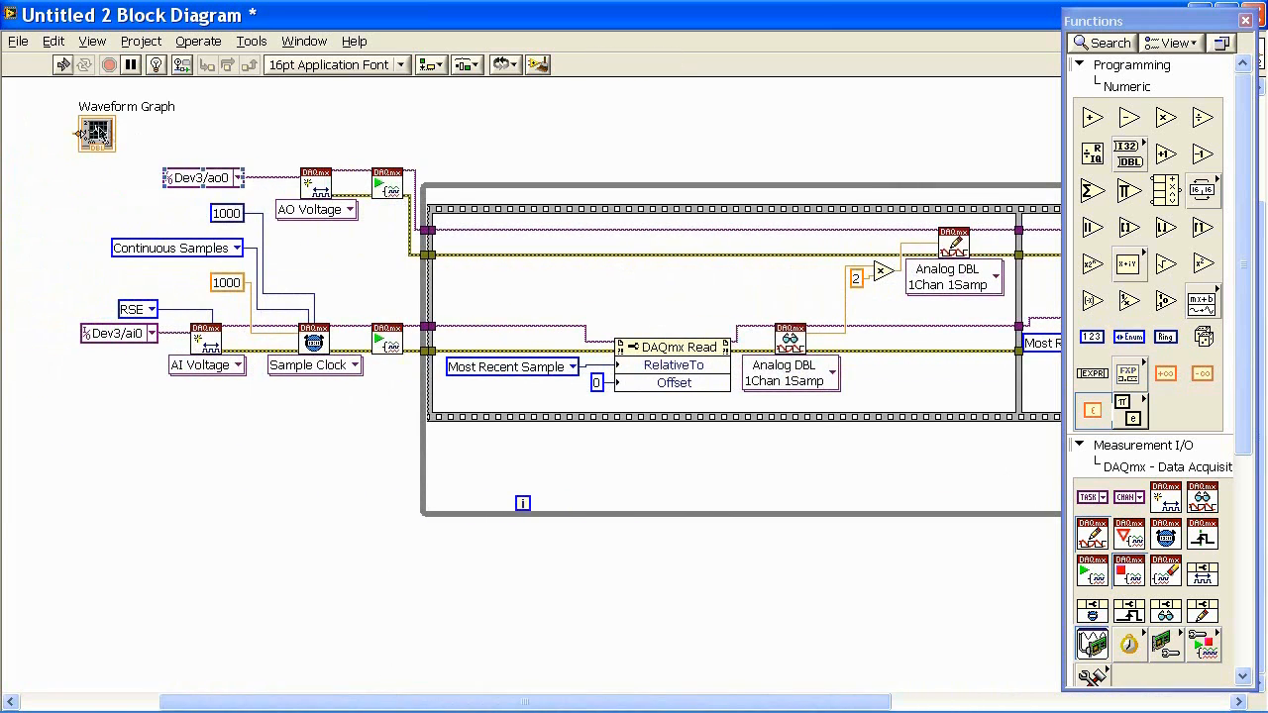
Move the Waveform Graph into the second frame and wire the read's waveform output to it.
{"action": "left_click_drag", "start_coordinate": [95, 135], "coordinate": [844, 143]}
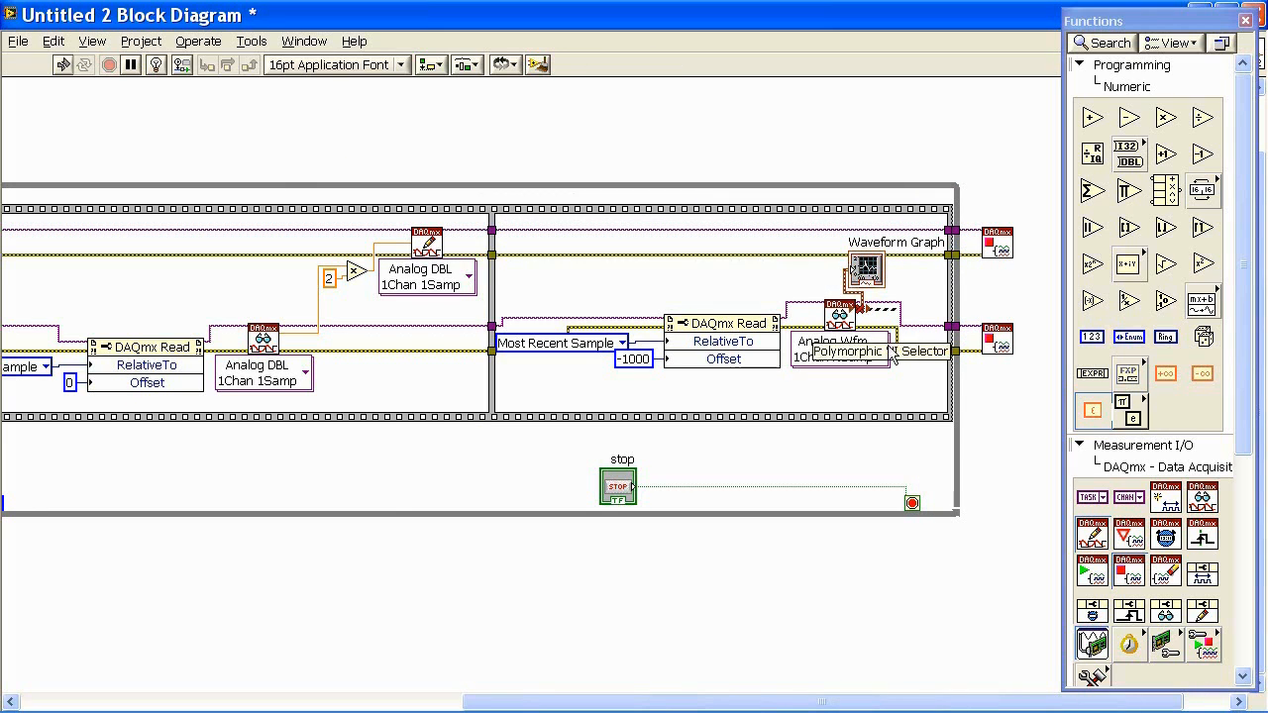
{"action": "left_click", "coordinate": [61, 64]}
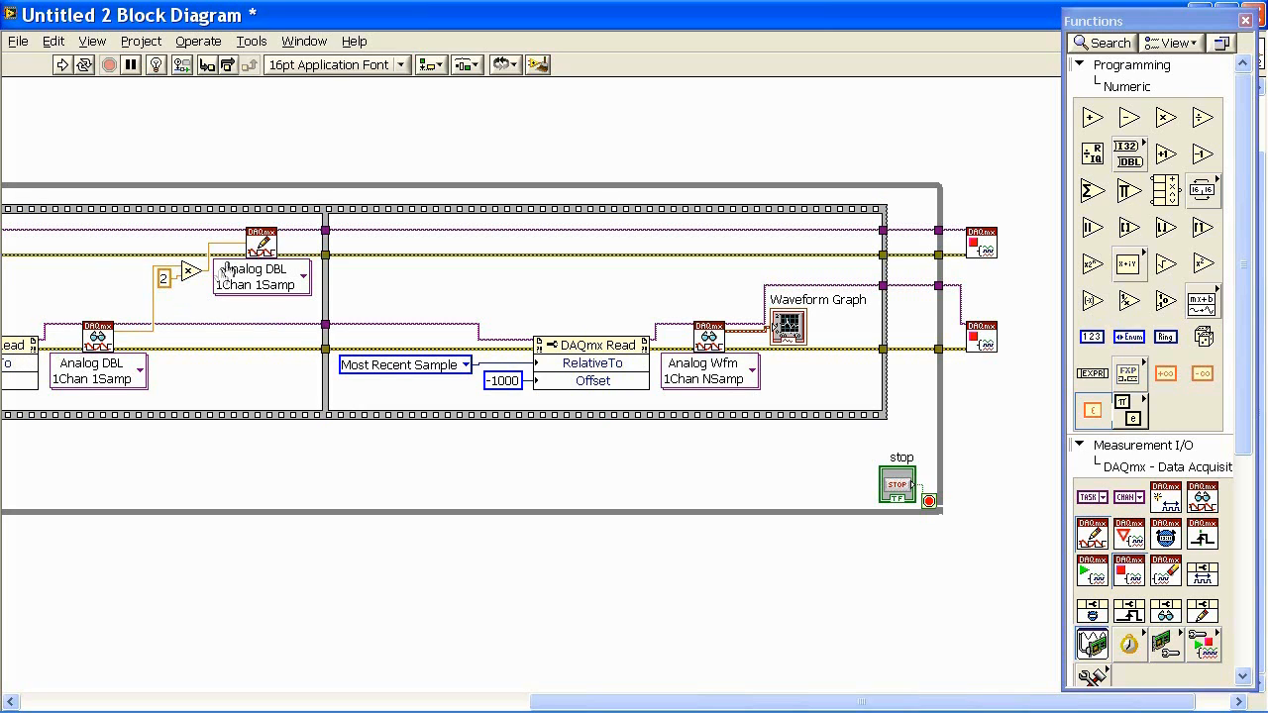
{"action": "mouse_move", "coordinate": [622, 368]}
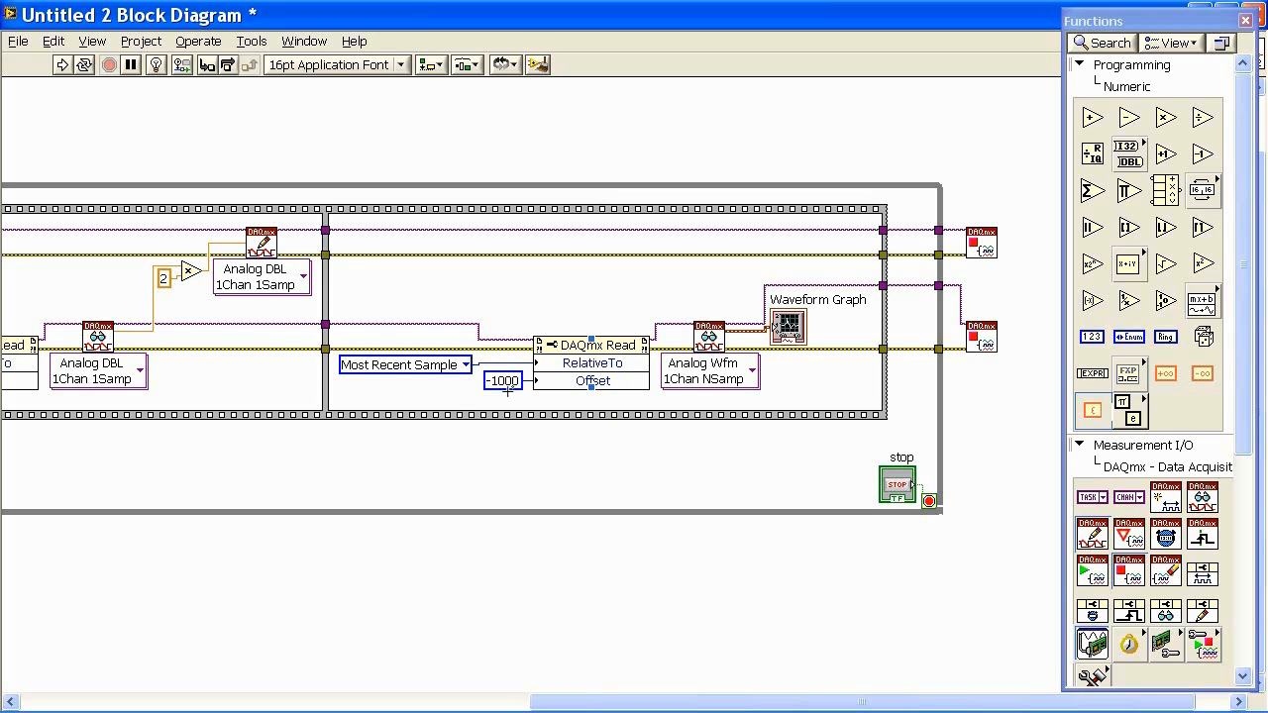
{"action": "mouse_move", "coordinate": [638, 368]}
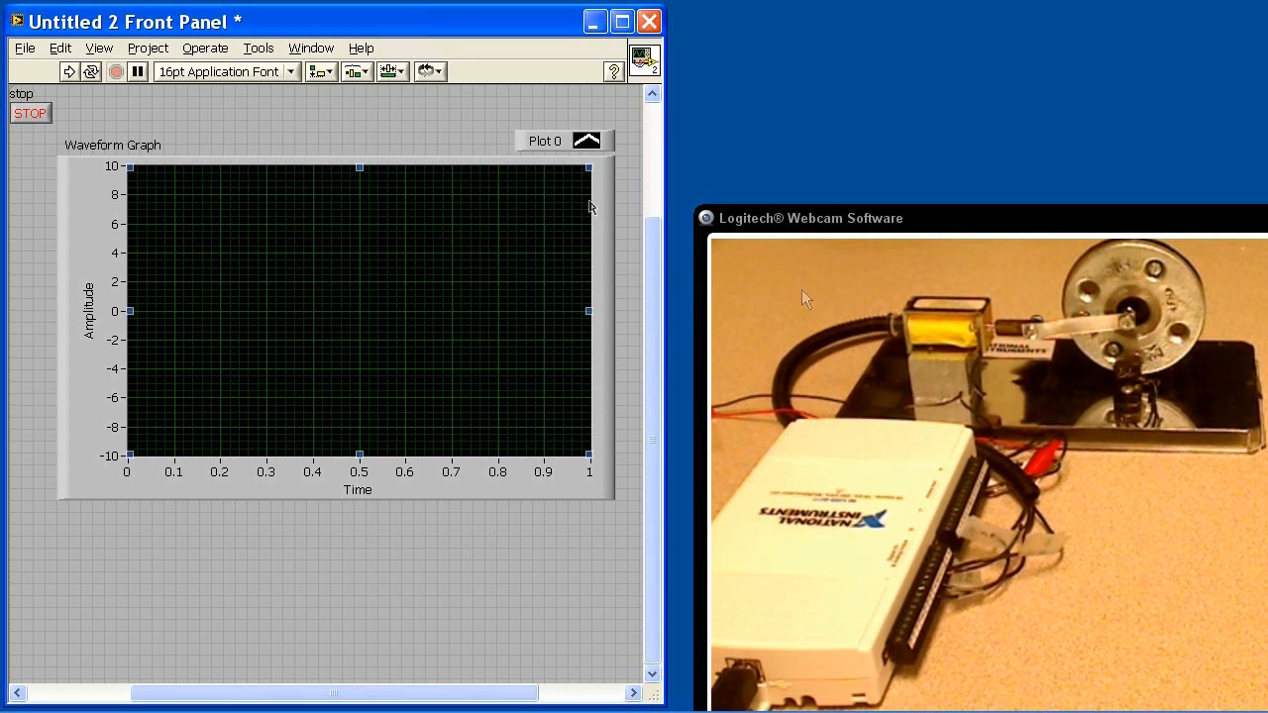
{"action": "mouse_move", "coordinate": [69, 71]}
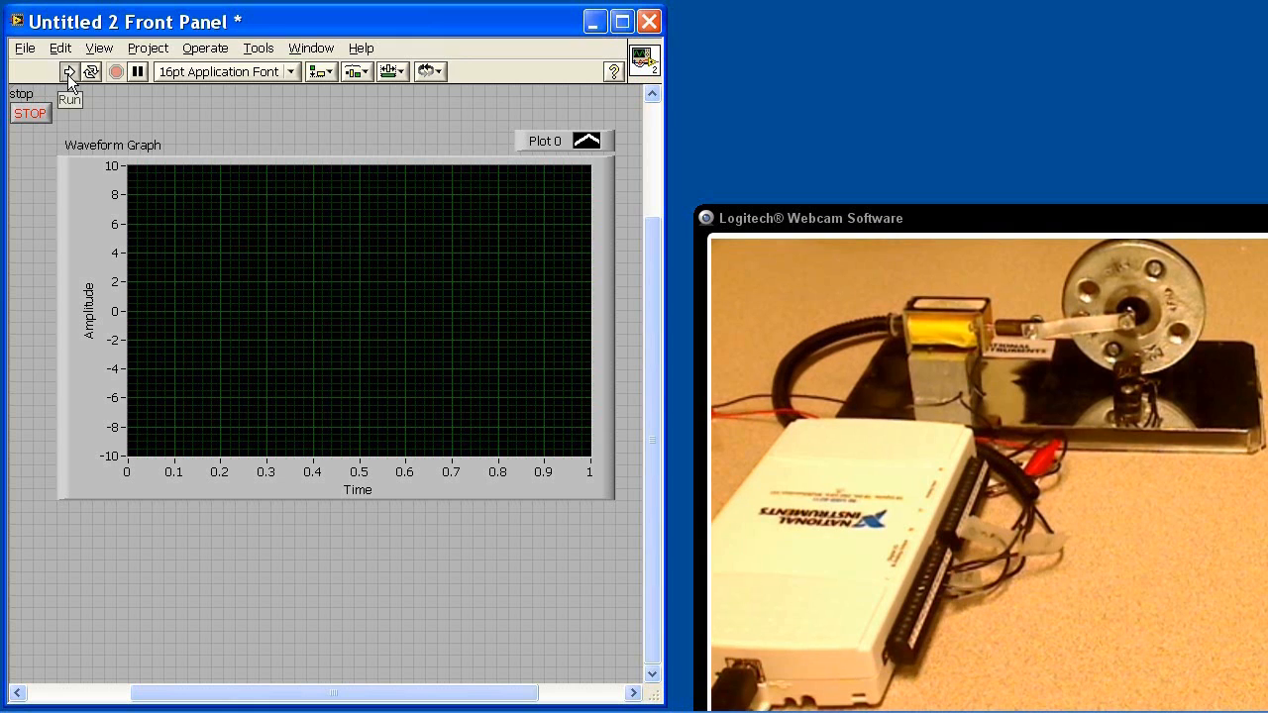
Run the VI so the Waveform Graph plots the Dev3/ai0 step signal.
{"action": "left_click", "coordinate": [70, 71]}
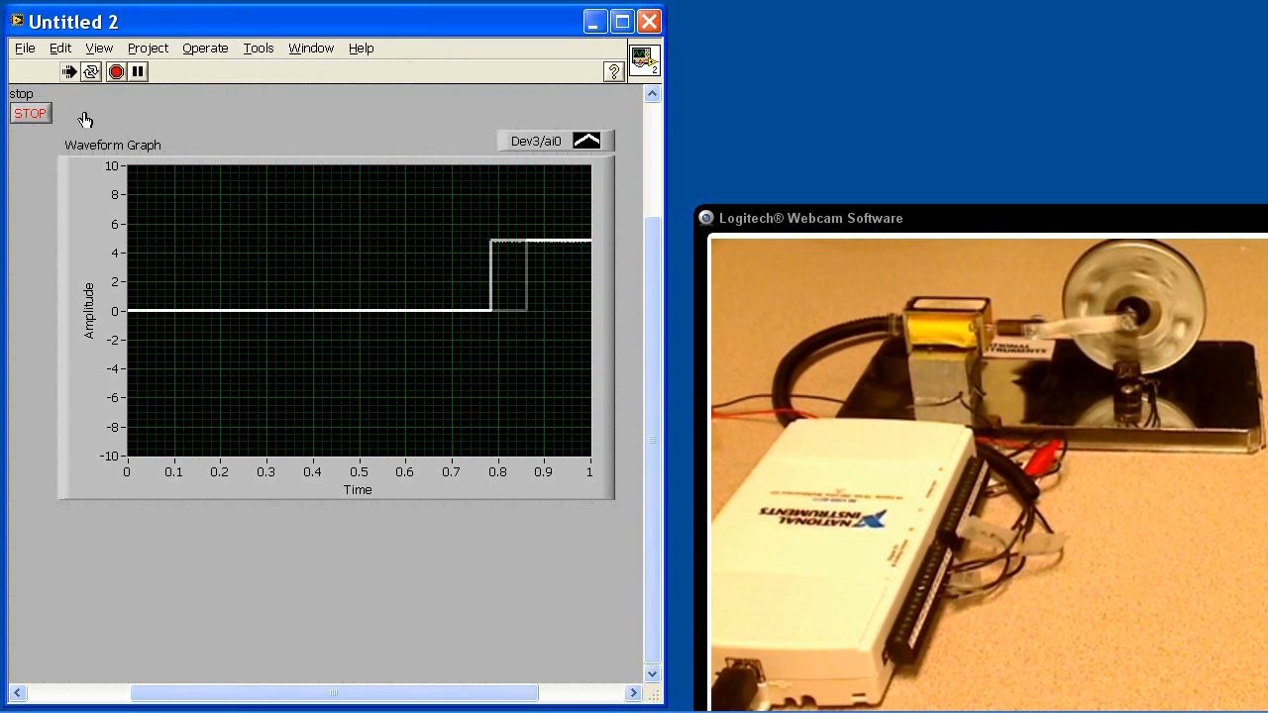